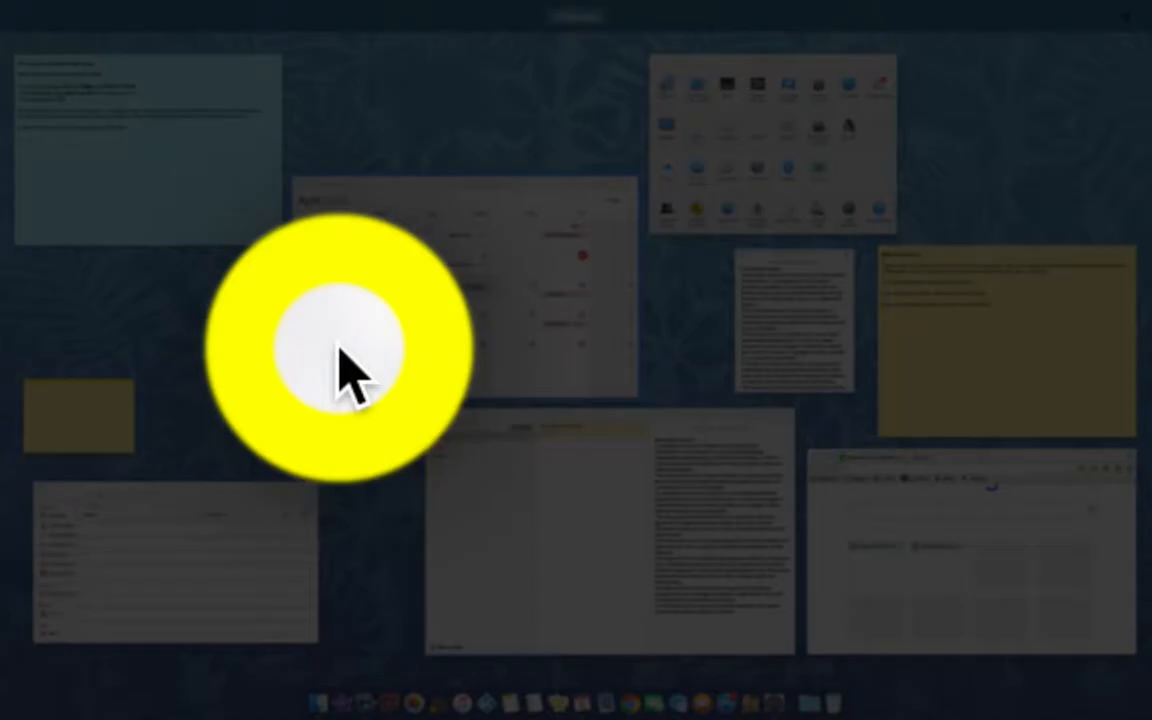
mouse_move(430, 340)
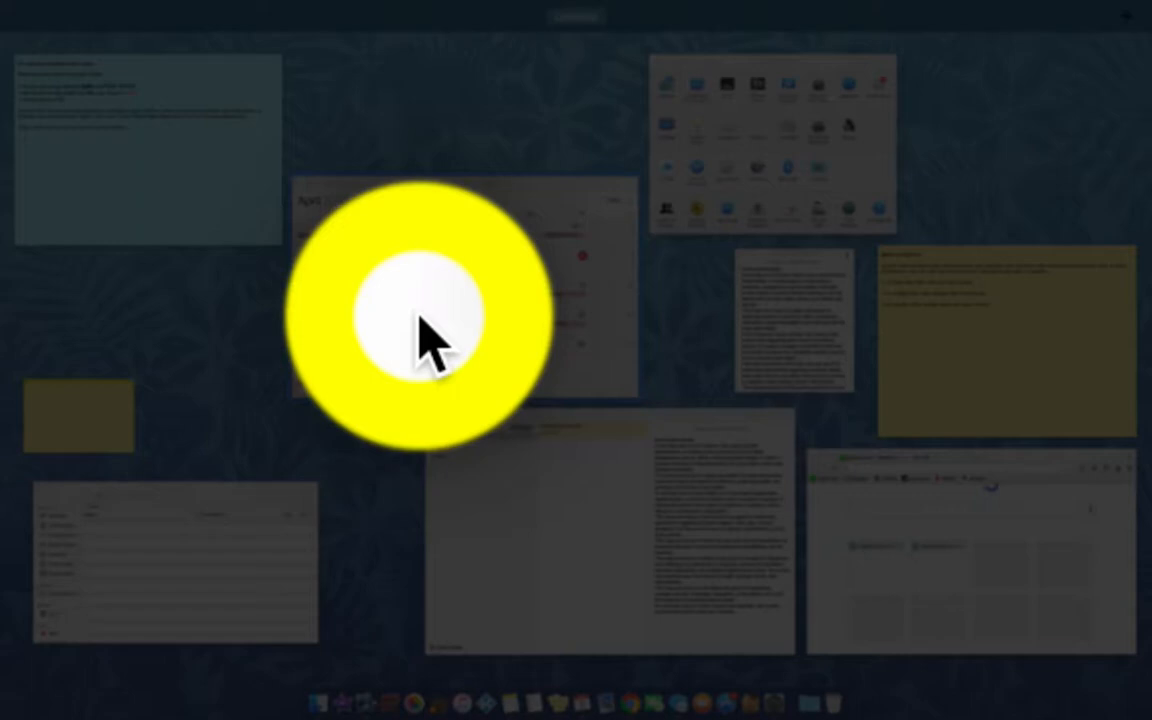
mouse_move(210, 190)
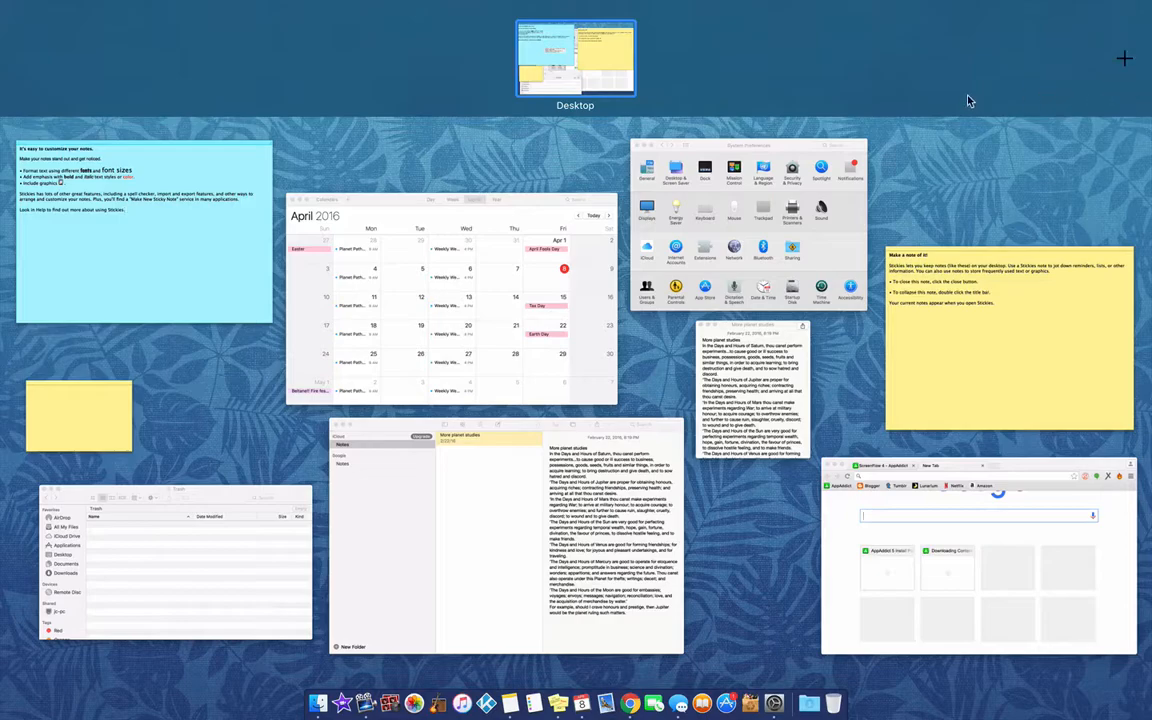
mouse_move(612, 80)
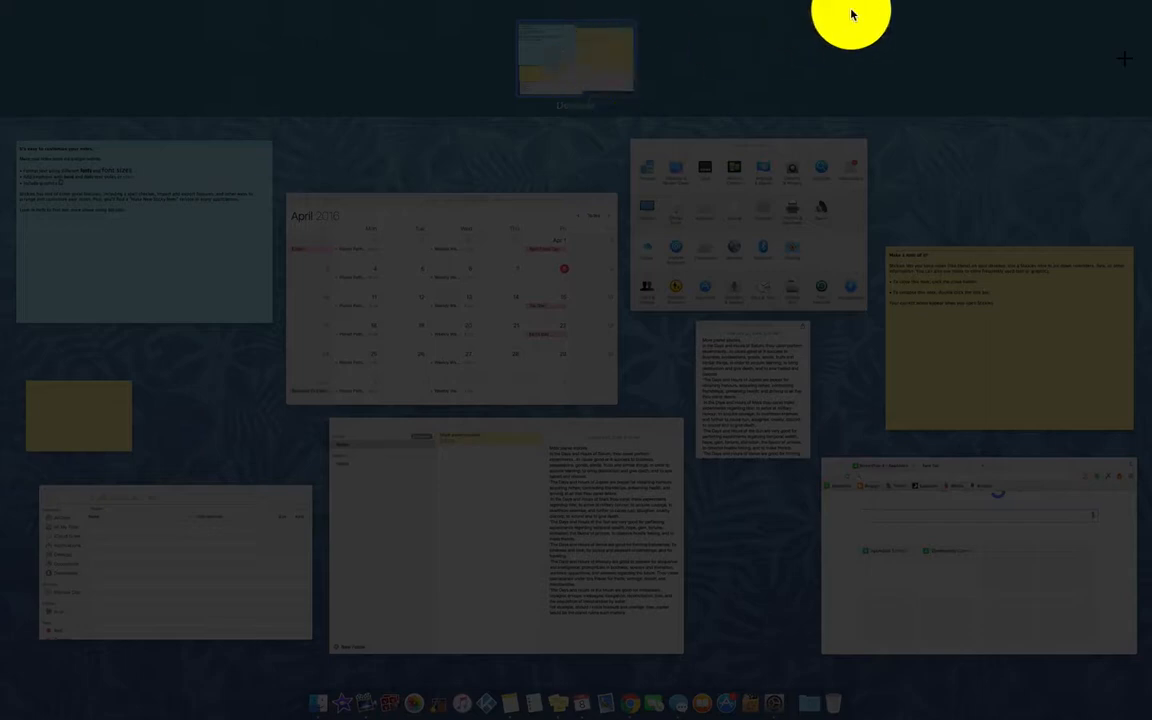
mouse_move(1128, 60)
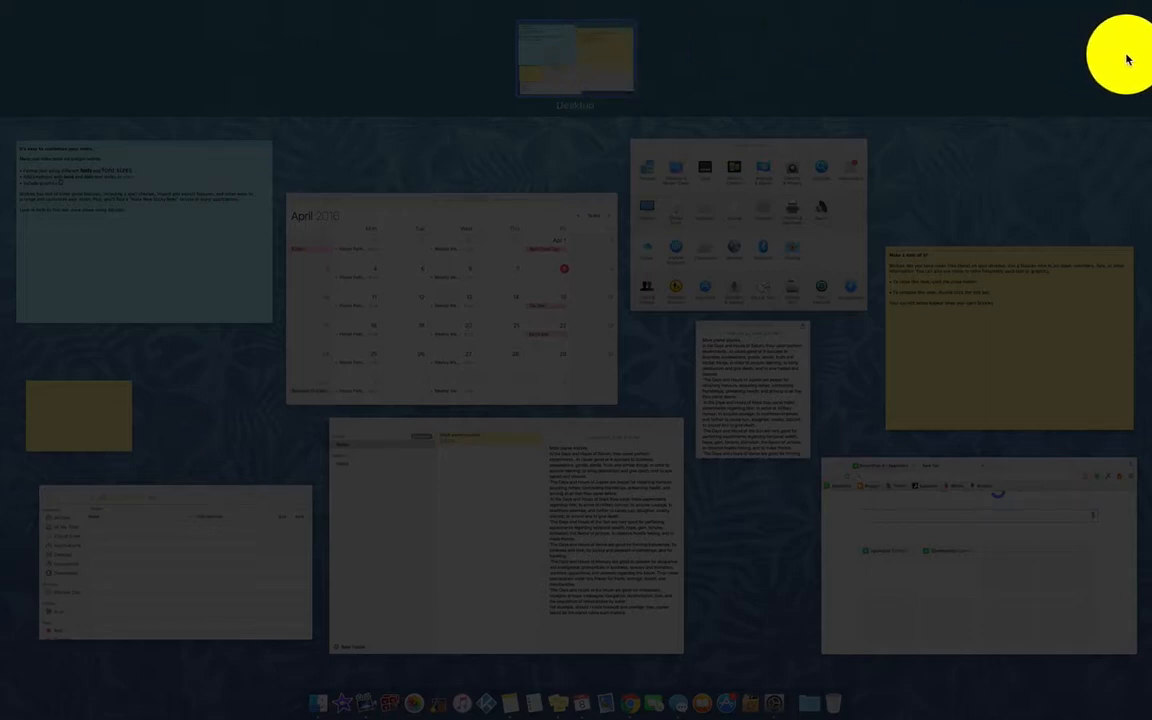
mouse_move(1120, 58)
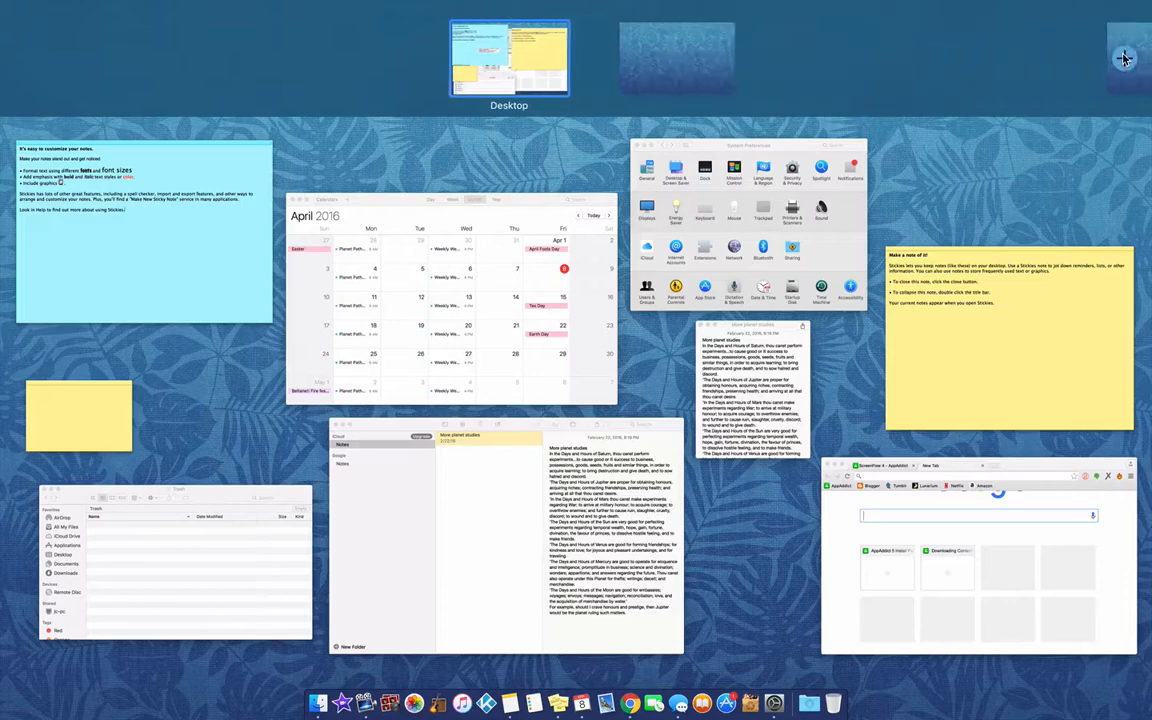
- Add Desktop 2 from the Spaces bar and switch to the new empty desktop
left_click(1124, 58)
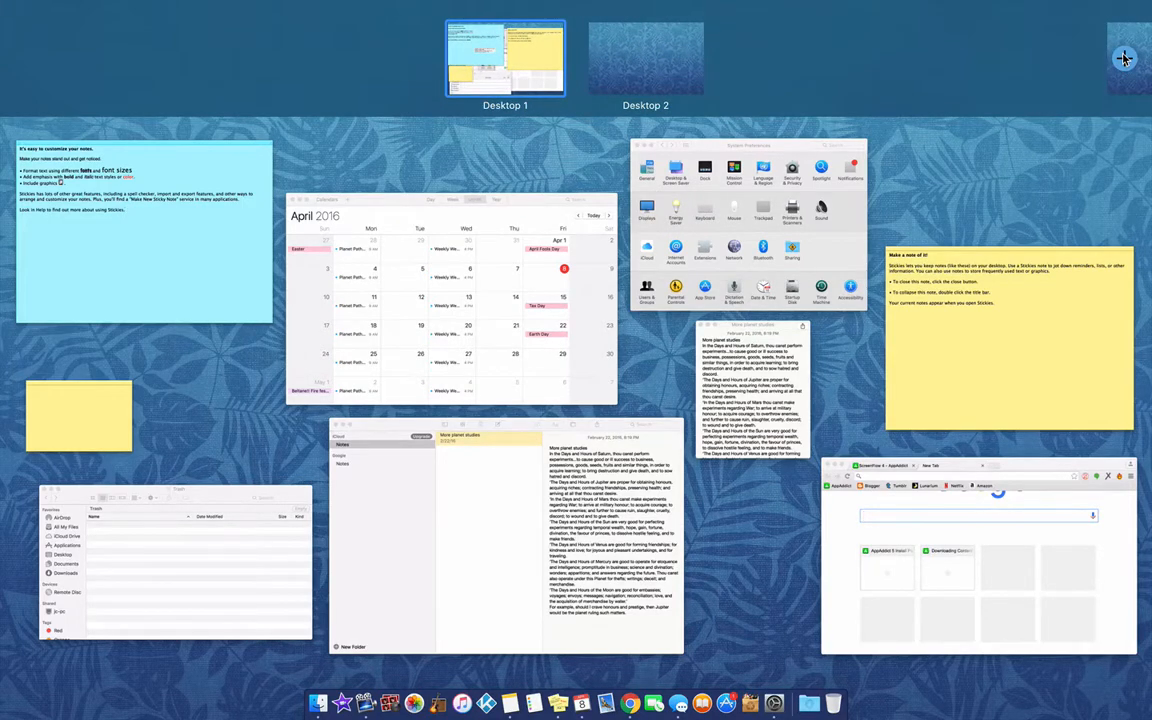
left_click(504, 58)
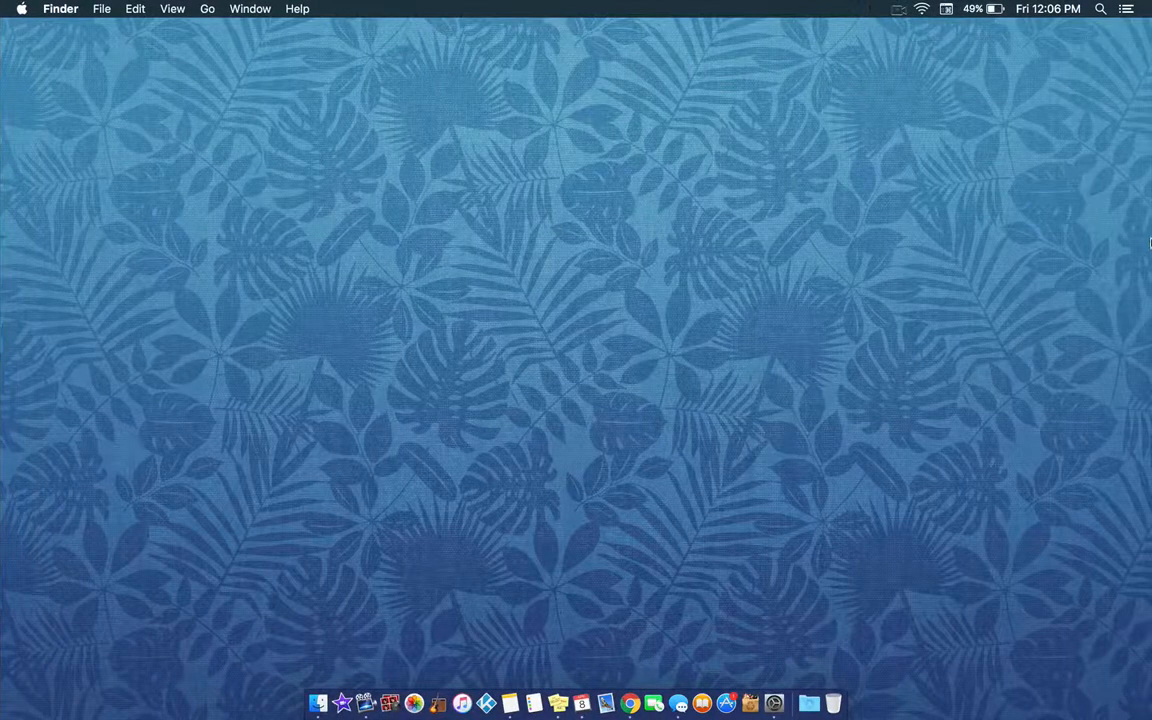
mouse_move(740, 292)
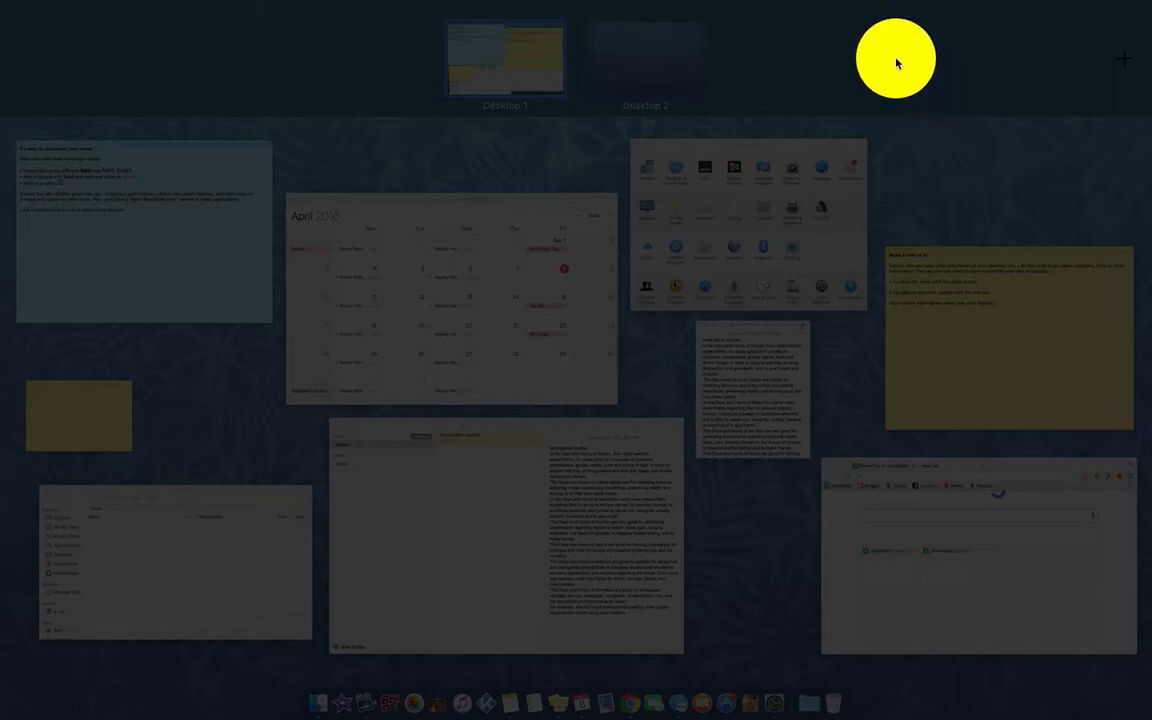
mouse_move(728, 232)
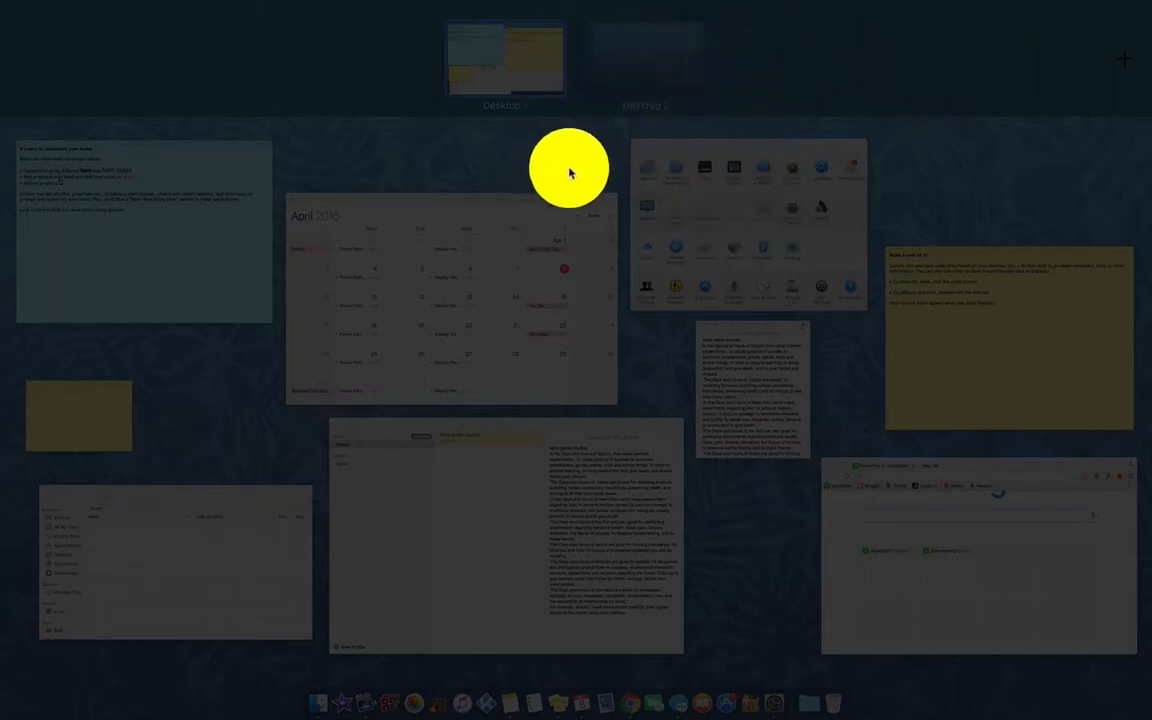
mouse_move(776, 124)
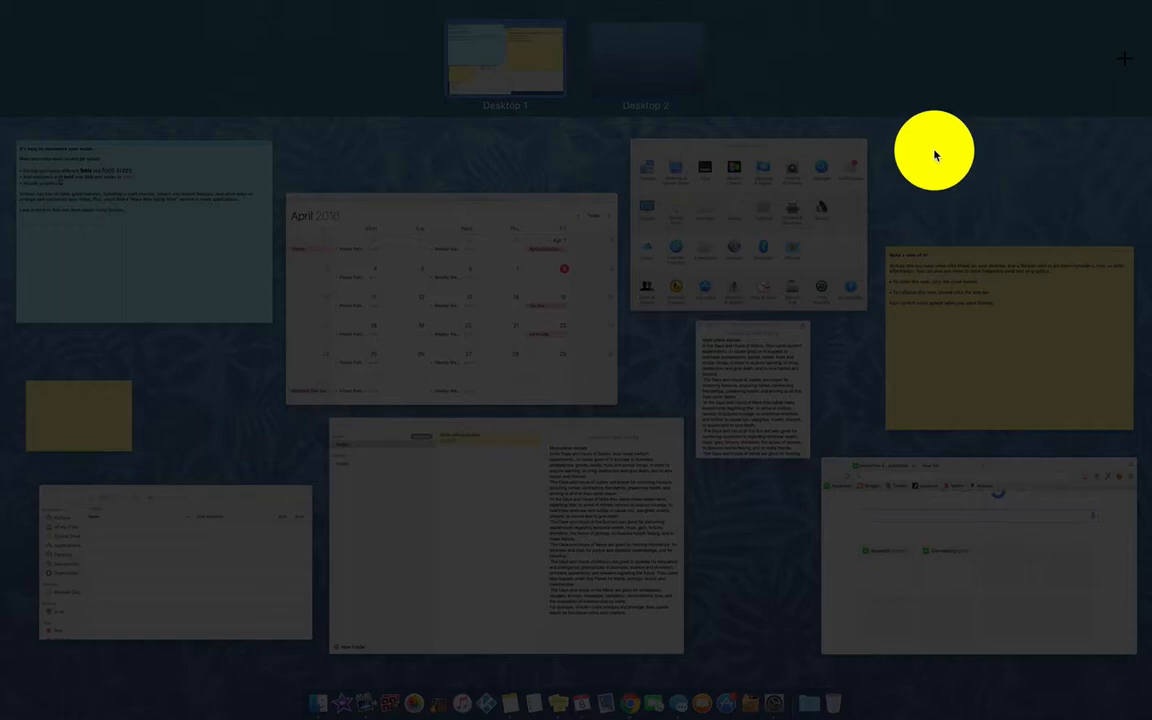
mouse_move(960, 248)
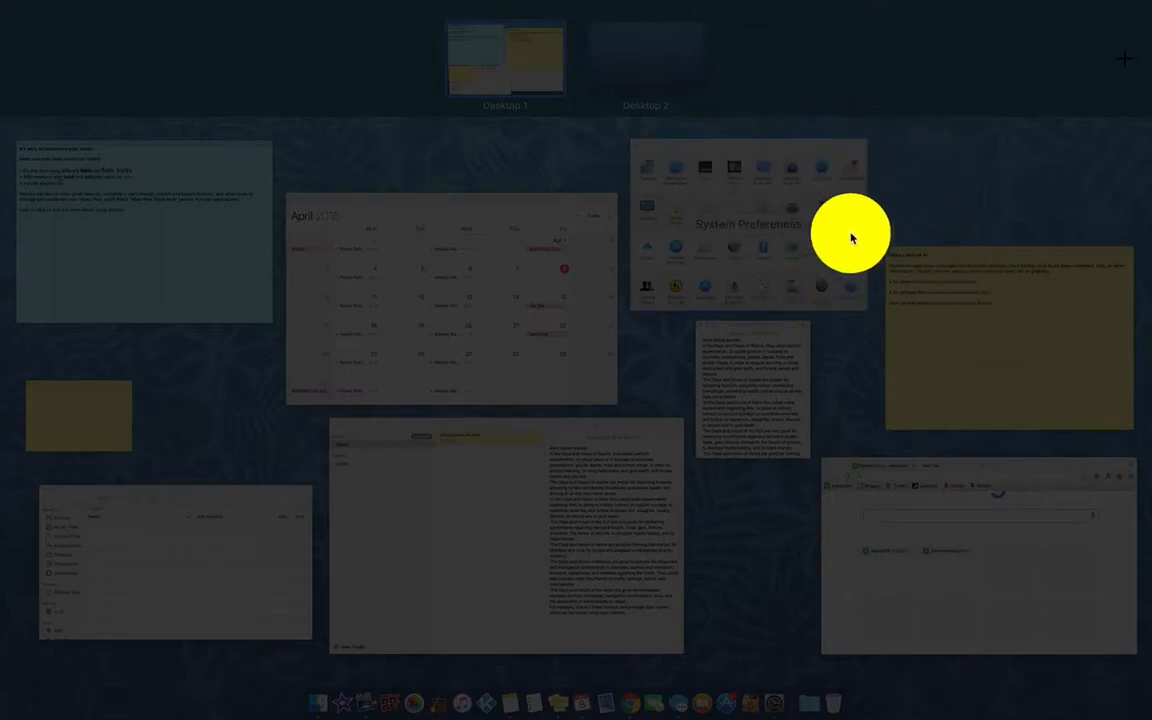
mouse_move(524, 222)
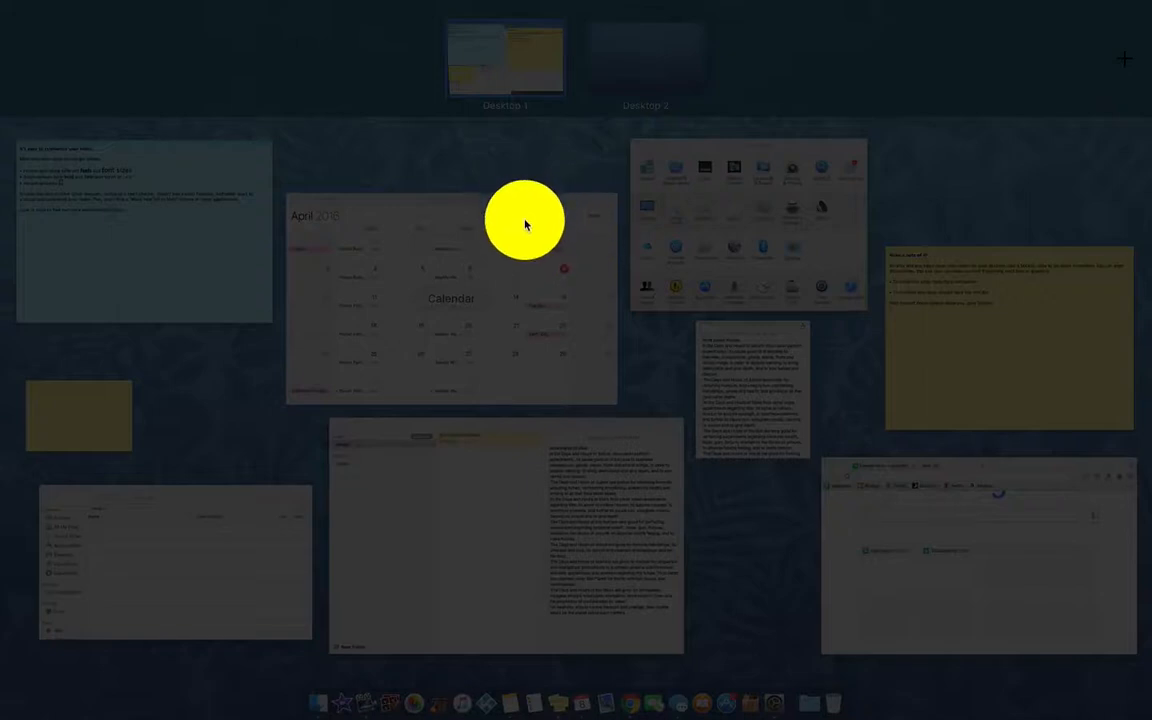
mouse_move(528, 220)
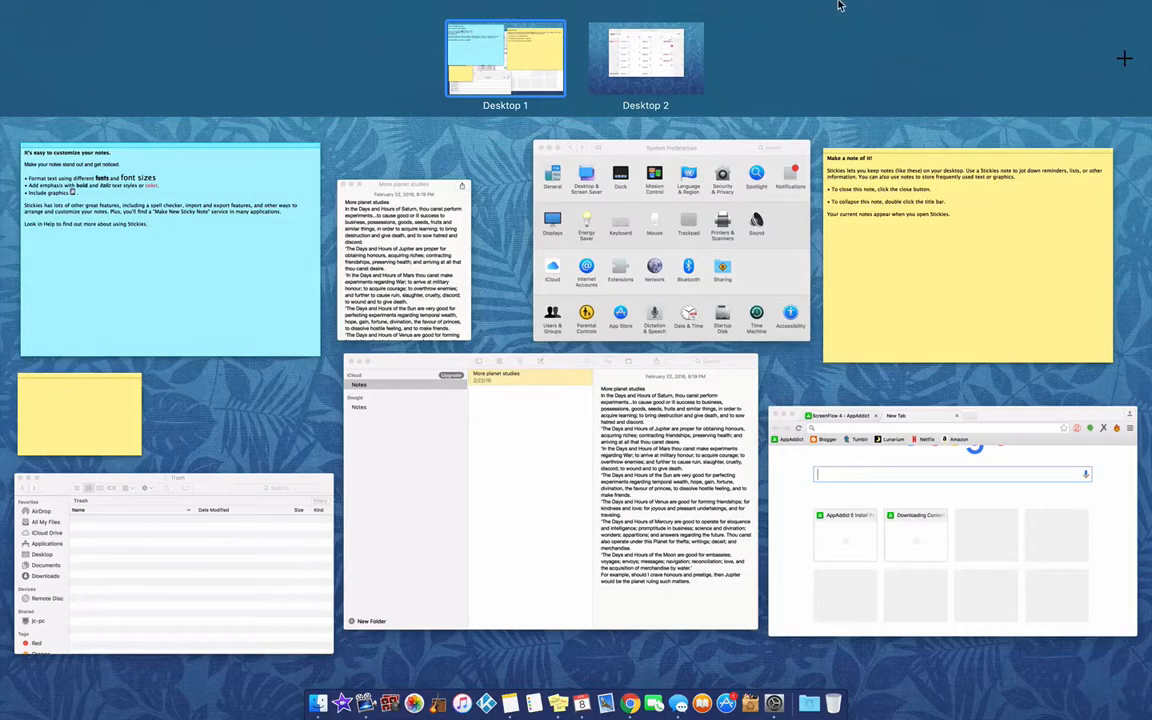
mouse_move(972, 28)
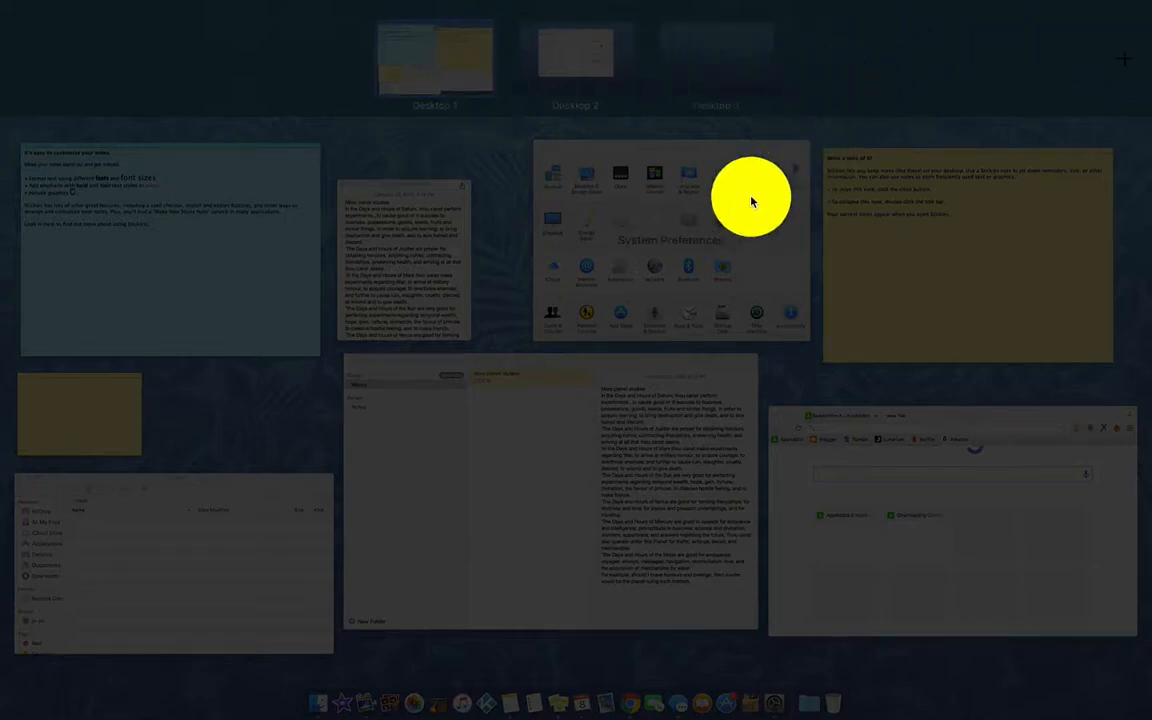
mouse_move(744, 180)
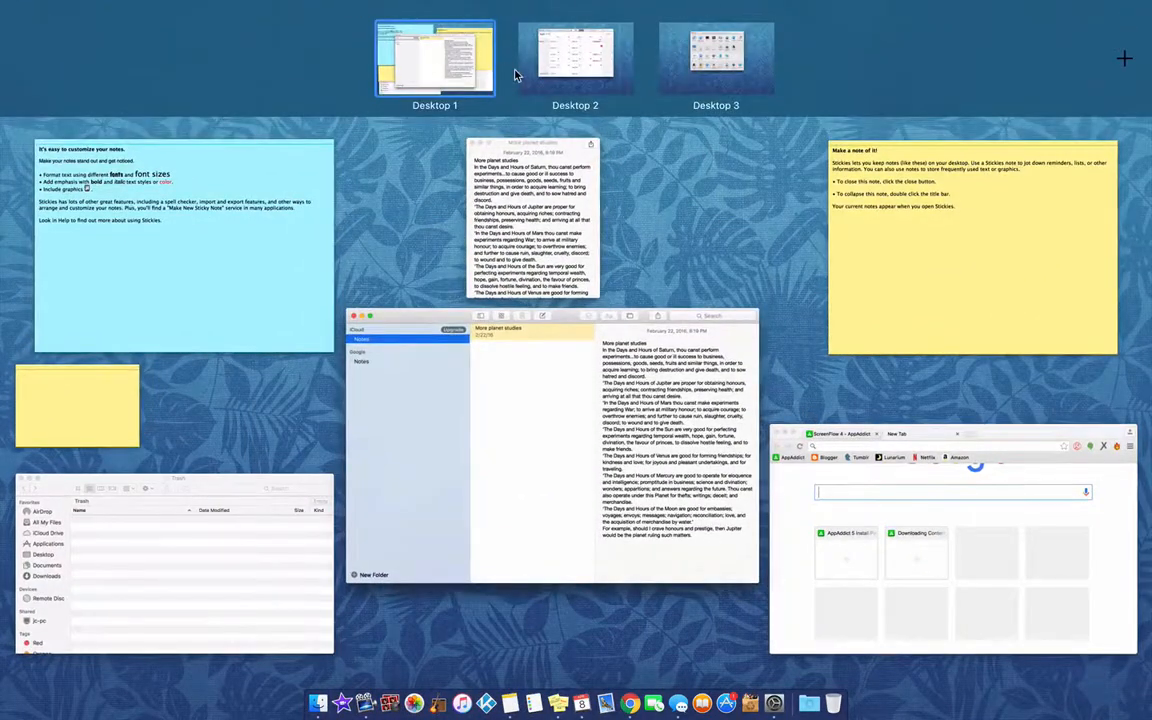
mouse_move(1024, 30)
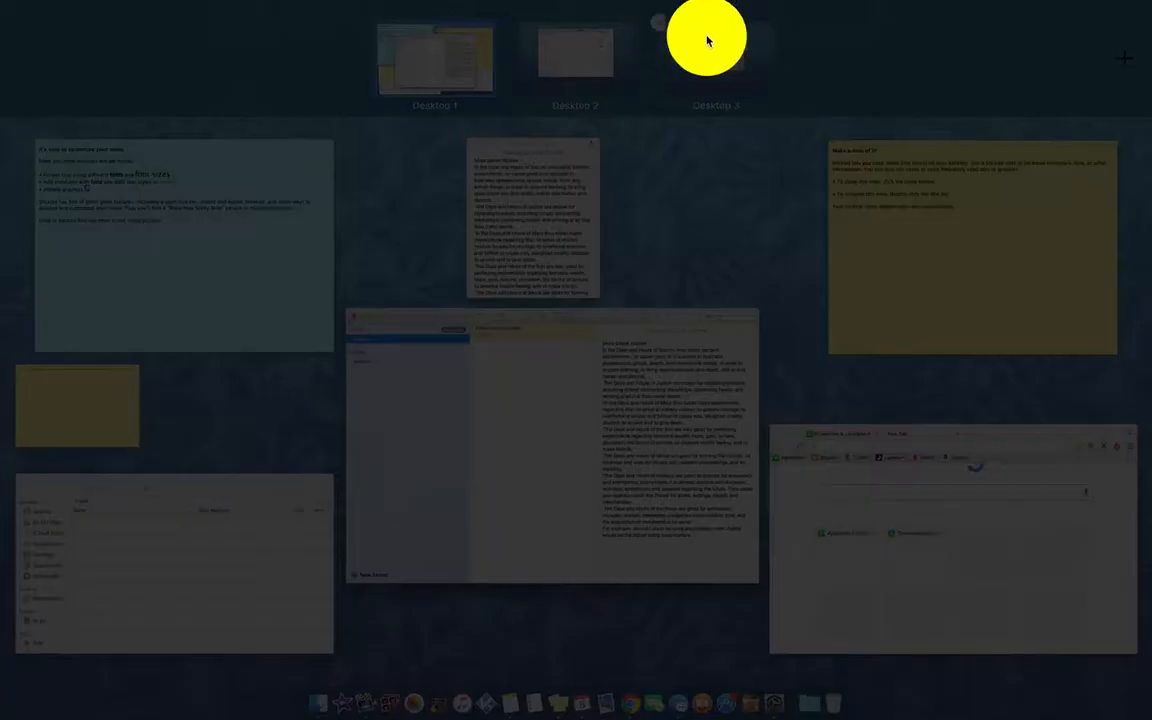
mouse_move(664, 28)
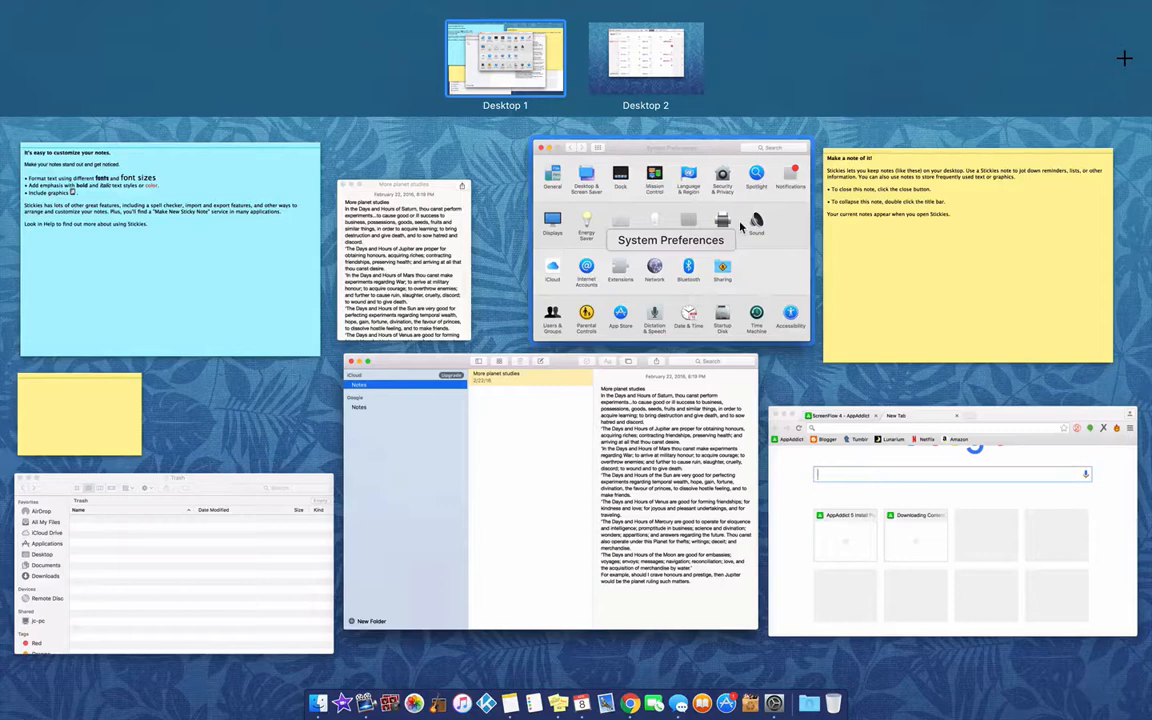
mouse_move(764, 238)
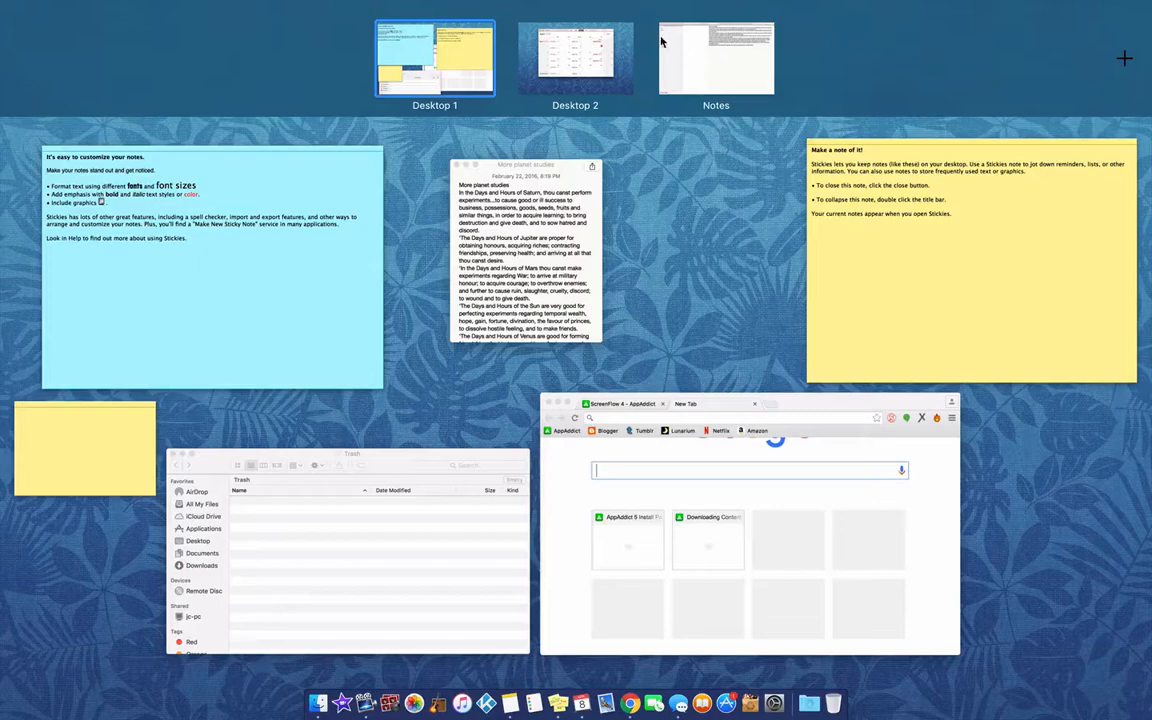
mouse_move(660, 22)
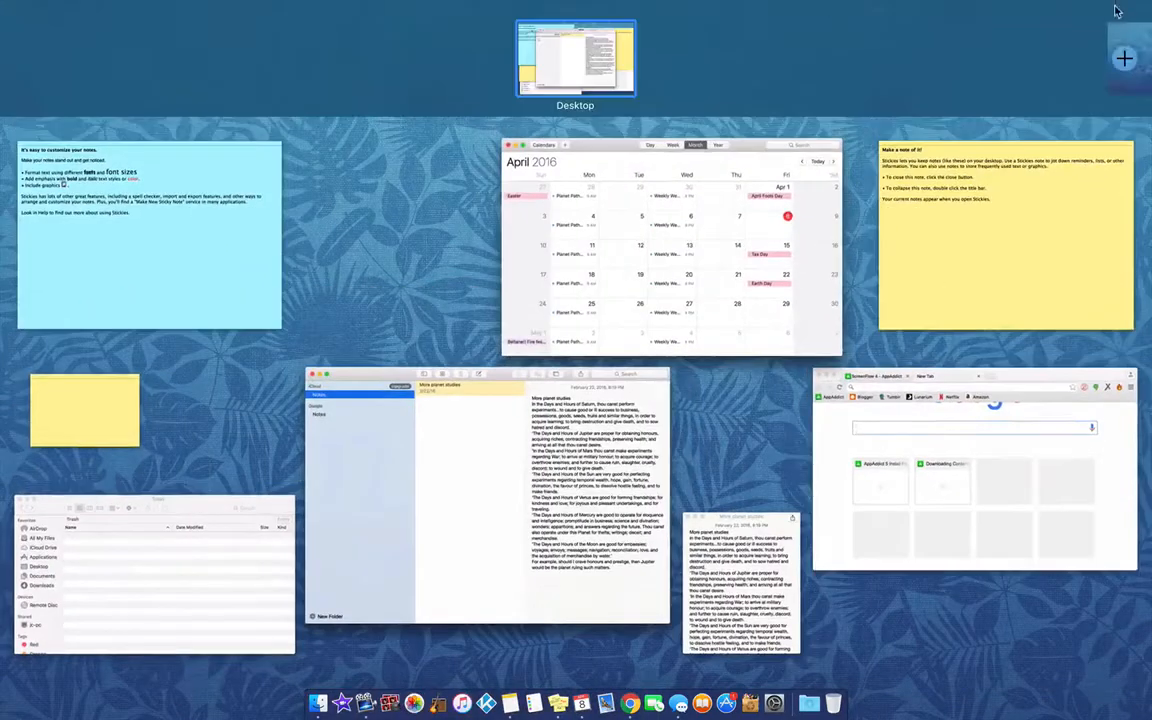
- Add another empty desktop via the Spaces bar and switch to it
left_click(1124, 58)
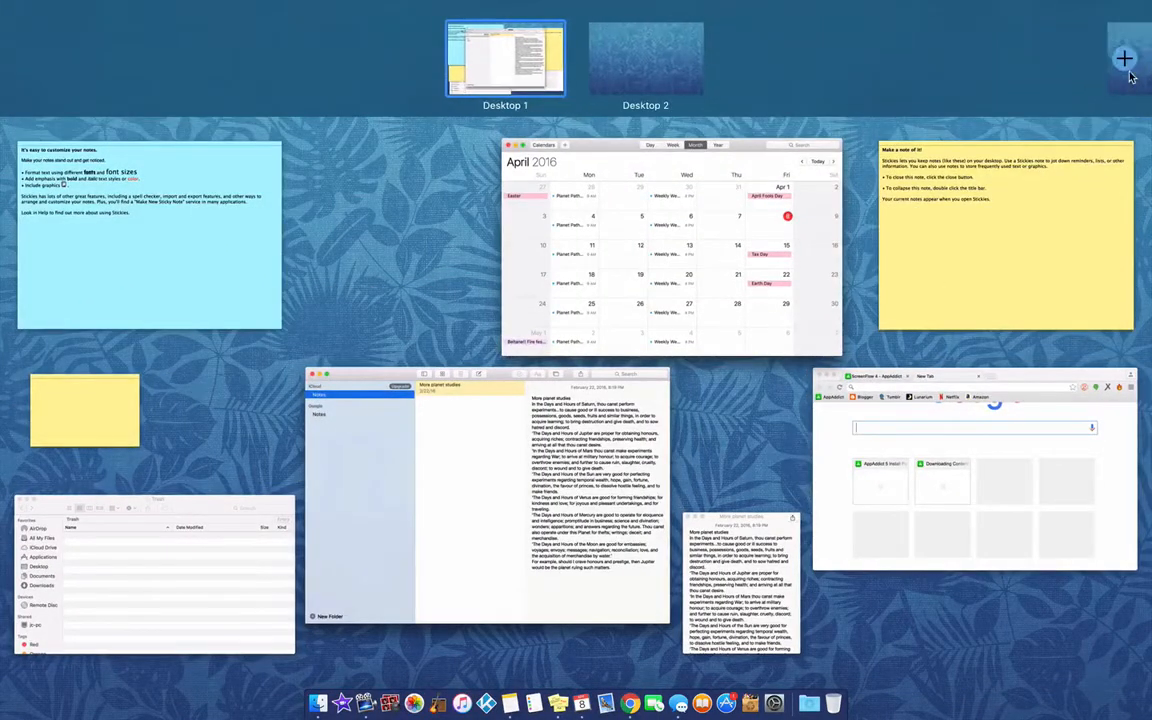
left_click(1124, 58)
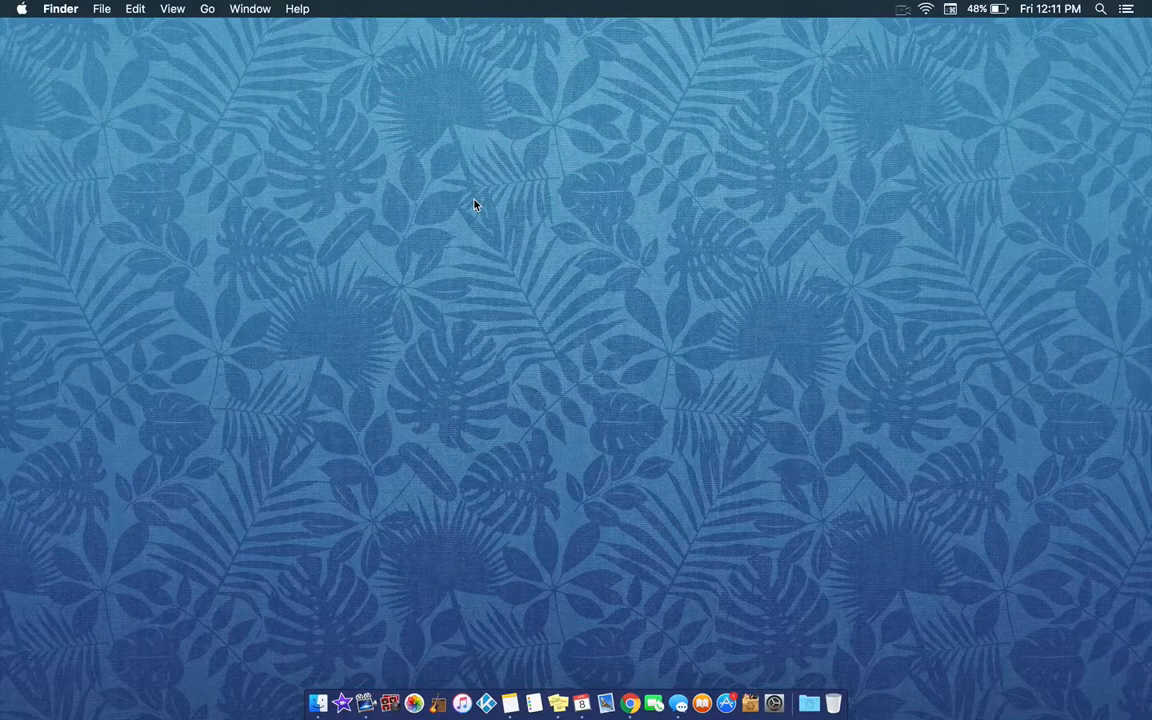
- Use the desktop's shortcut menu to reach Change Desktop Background for the new desktop
right_click(476, 206)
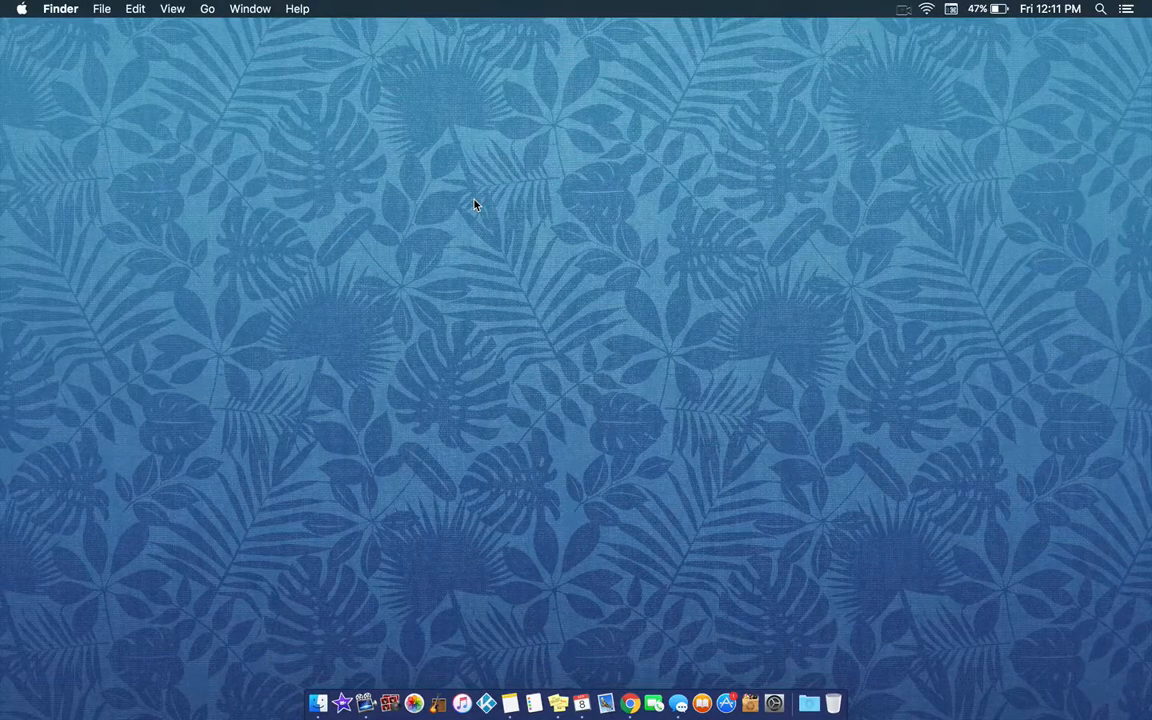
right_click(476, 204)
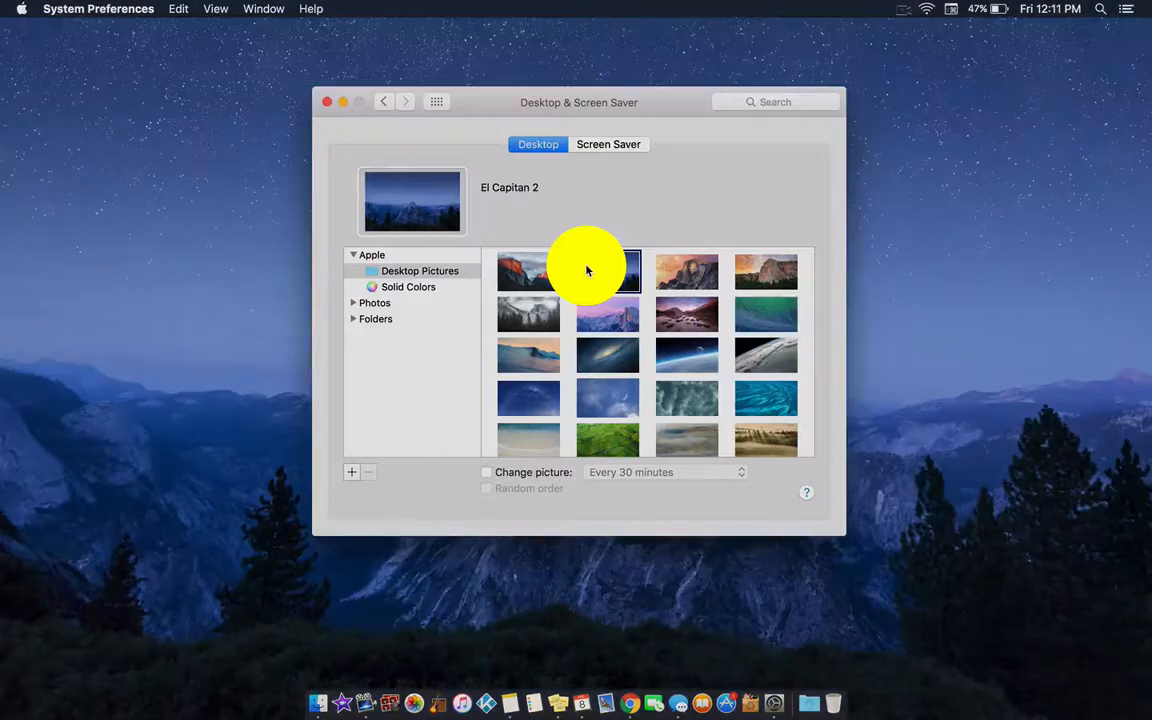
- Set the desktop wallpaper to Galaxy in Desktop & Screen Saver preferences
left_click(608, 272)
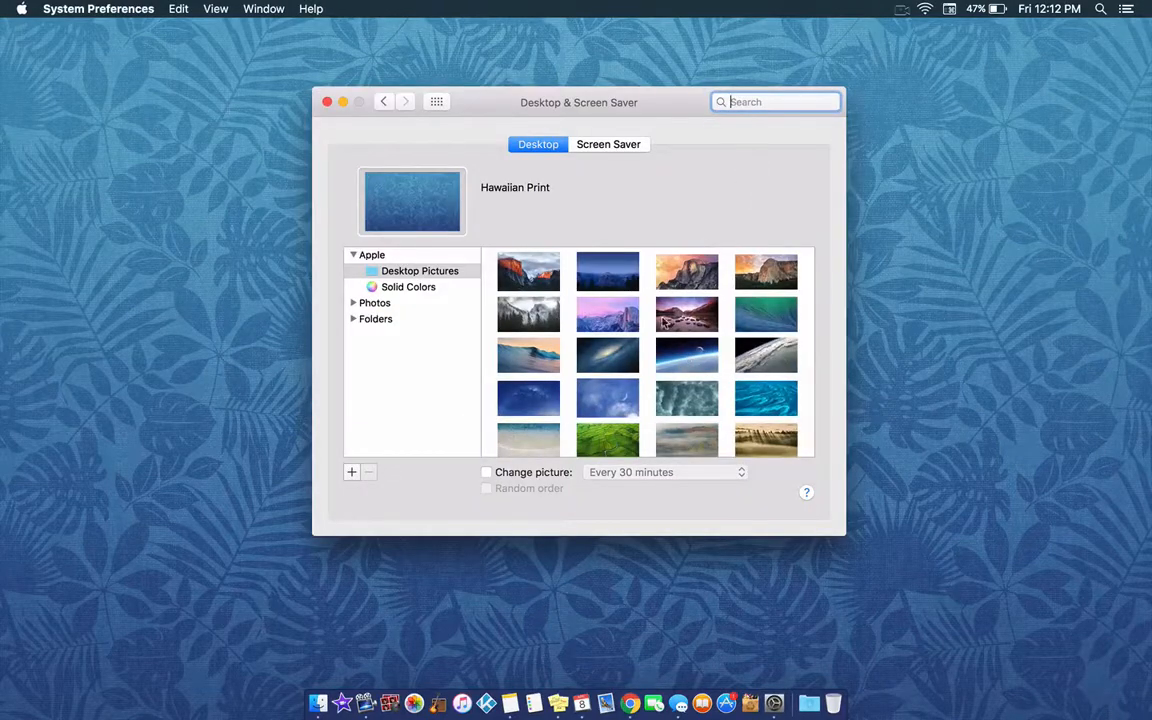
left_click(608, 356)
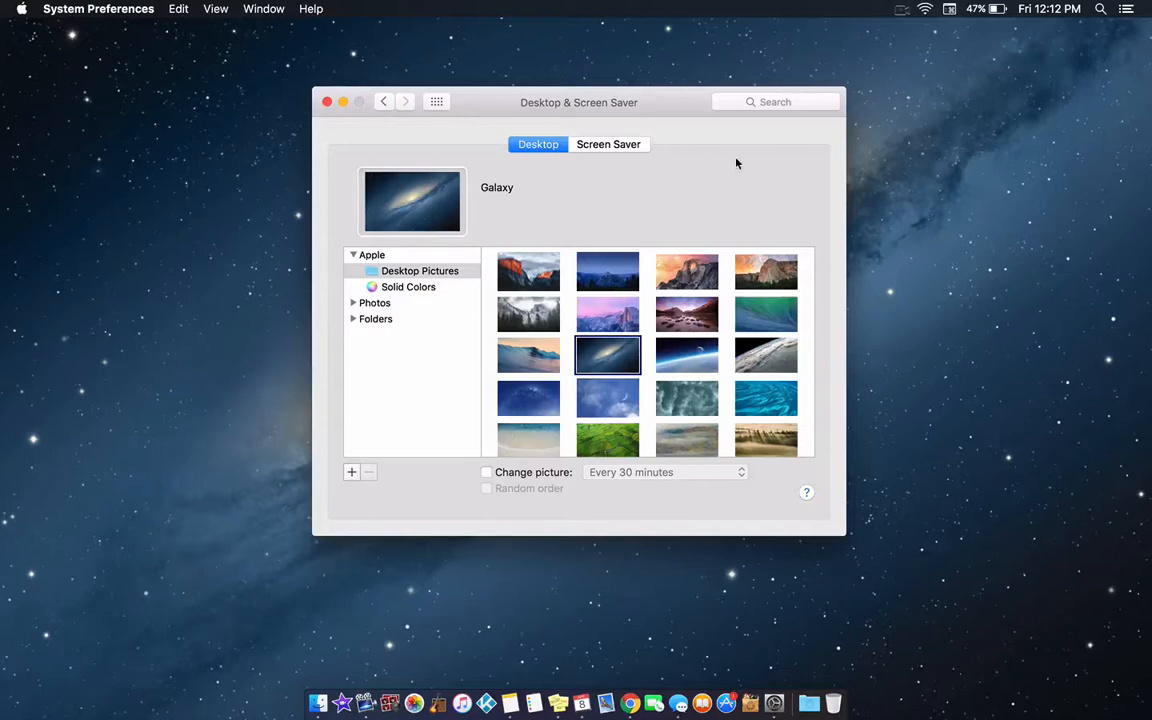
left_click(326, 100)
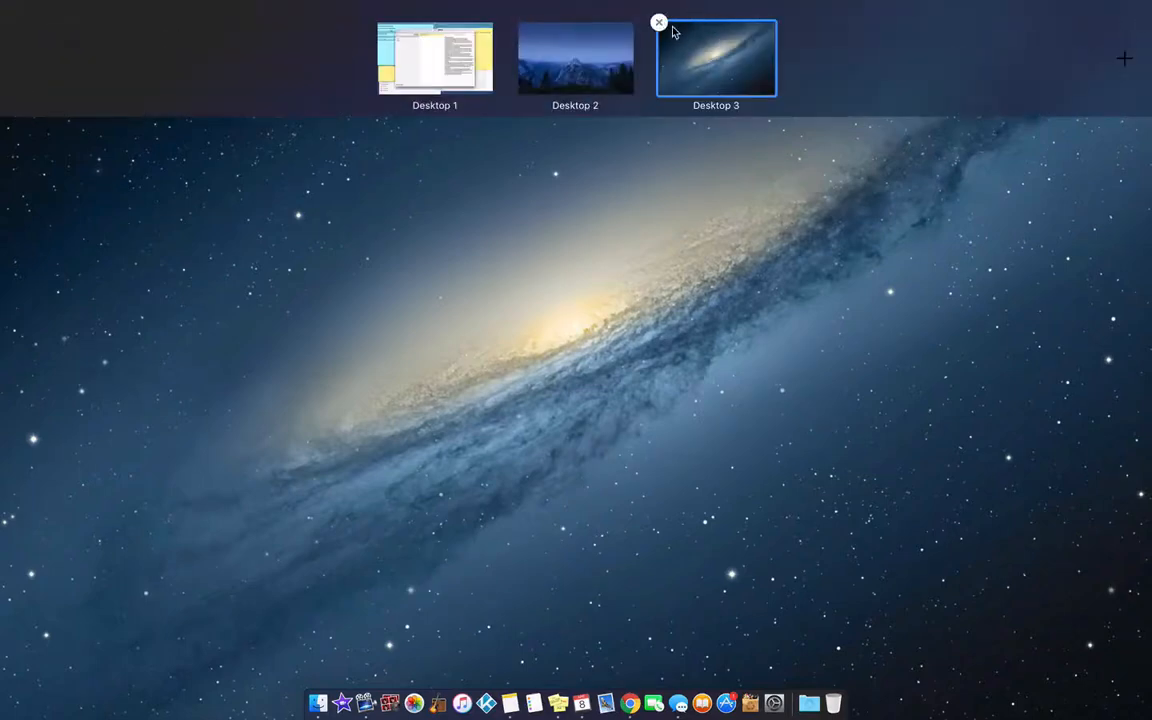
- Remove Desktop 3 in Mission Control and return to Desktop 1
left_click(658, 22)
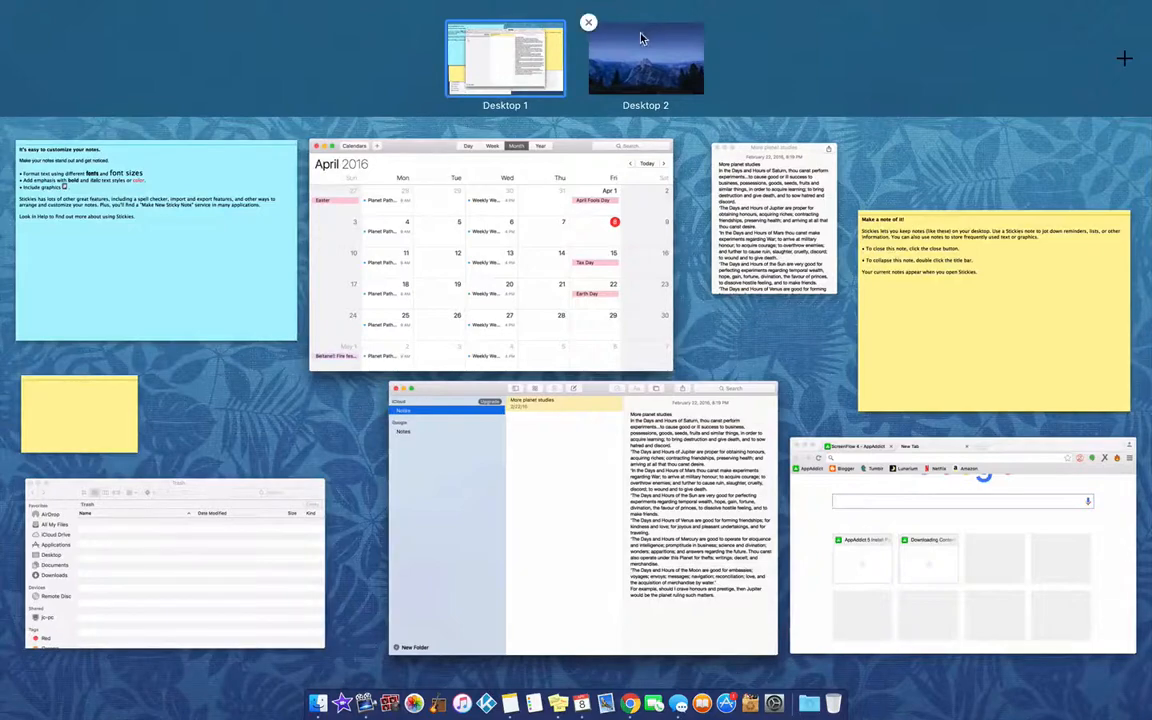
left_click(504, 60)
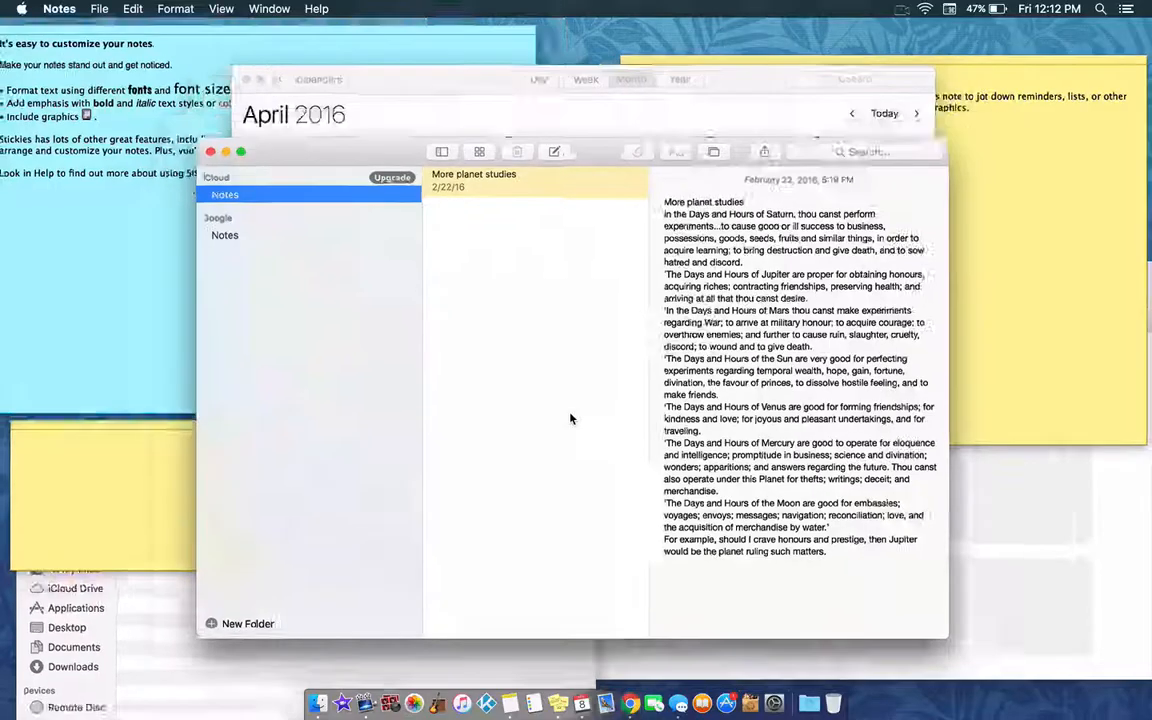